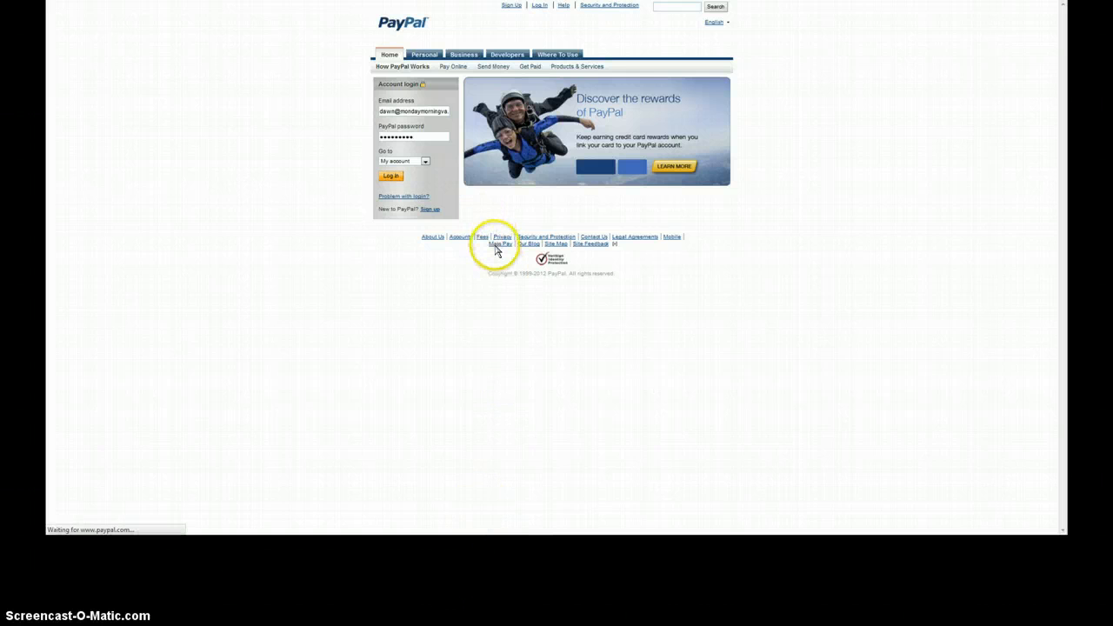
Step: Log in to PayPal and view the account overview with the $670.98 CAD balance
{"action": "left_click", "coordinate": [391, 176]}
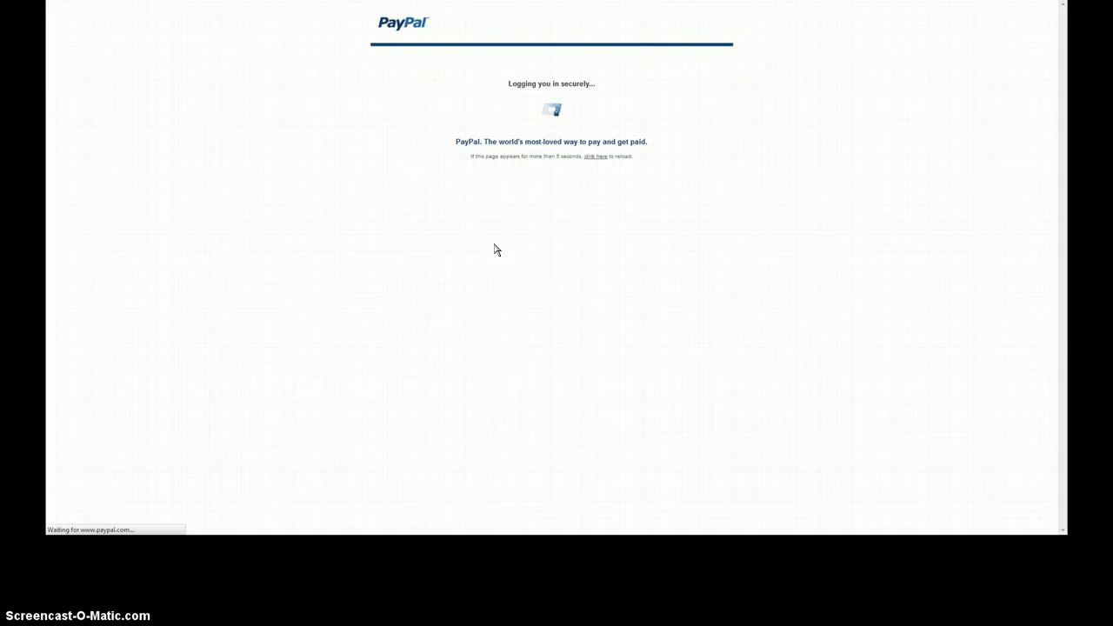
{"action": "mouse_move", "coordinate": [511, 250]}
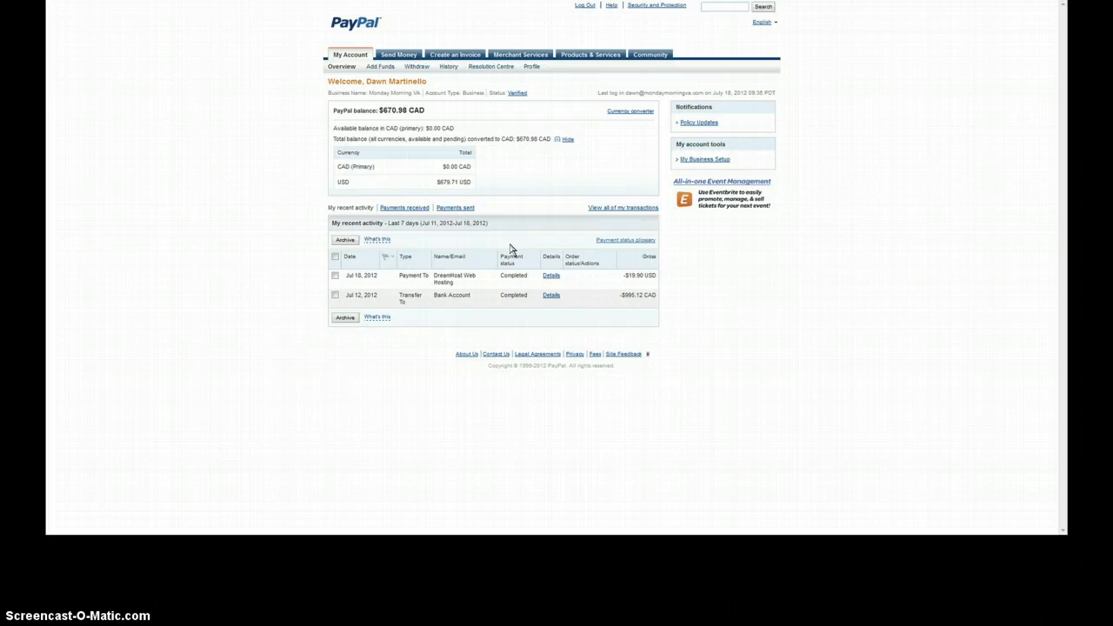
{"action": "mouse_move", "coordinate": [480, 307]}
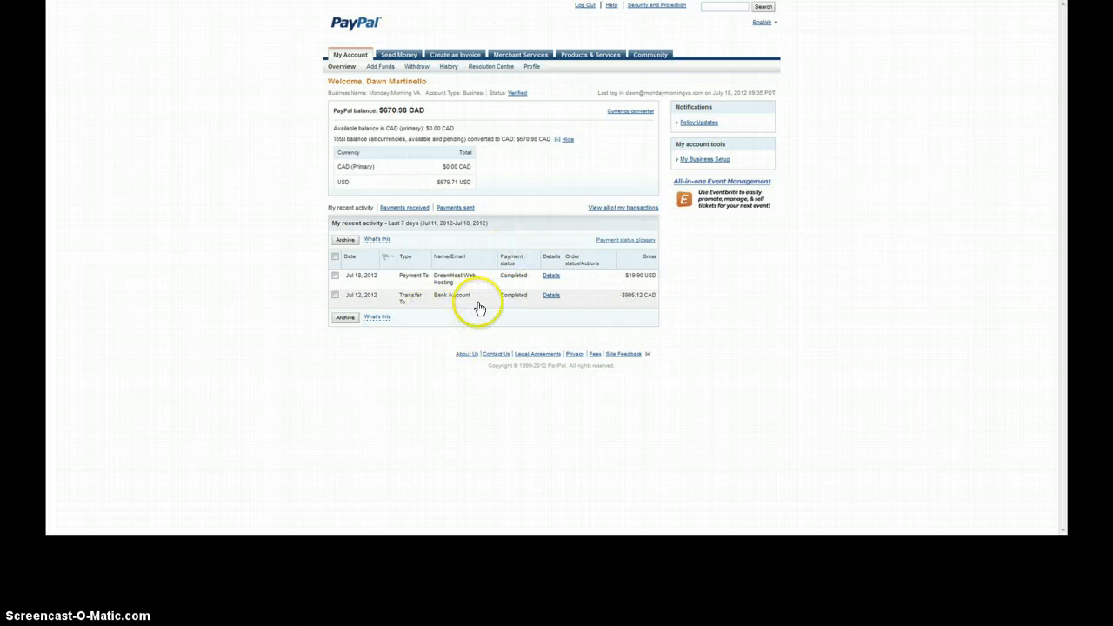
{"action": "mouse_move", "coordinate": [549, 116]}
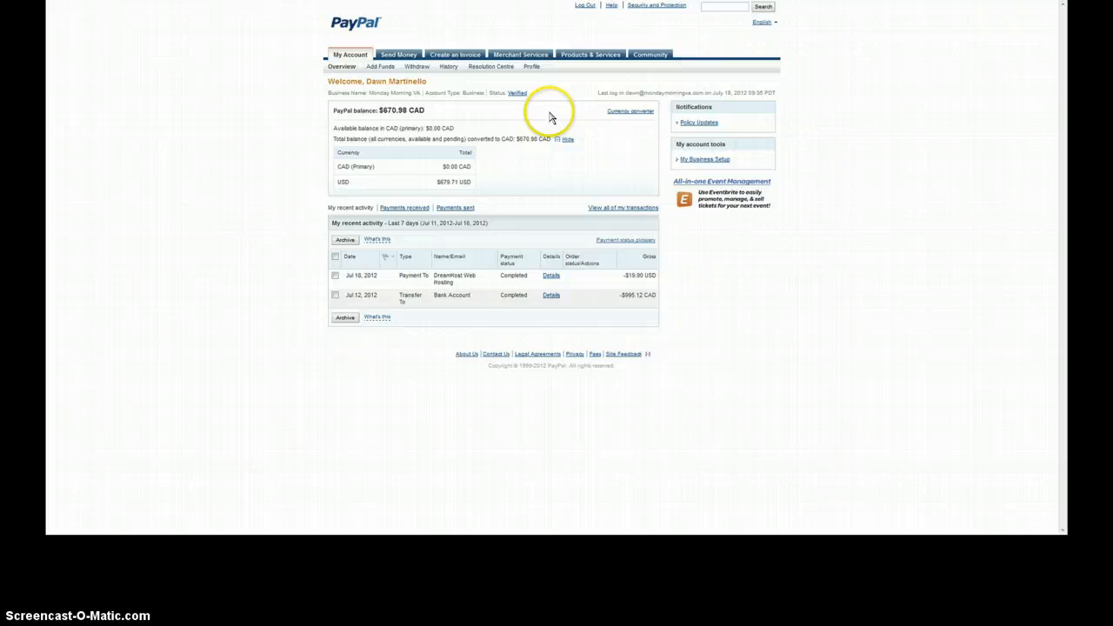
{"action": "left_click", "coordinate": [449, 66]}
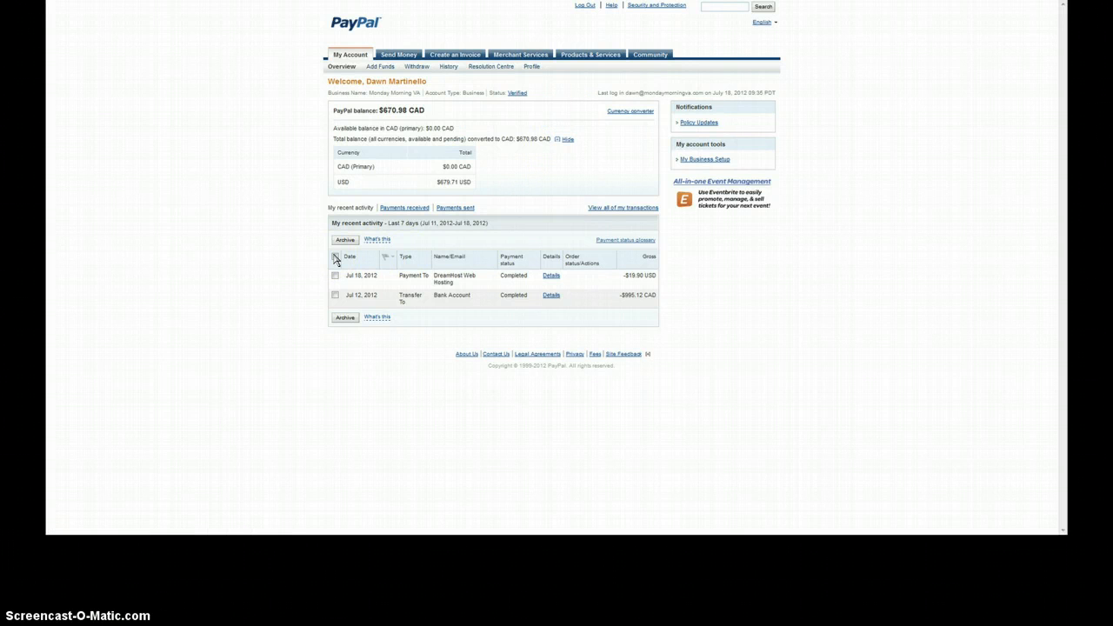
{"action": "mouse_move", "coordinate": [512, 265]}
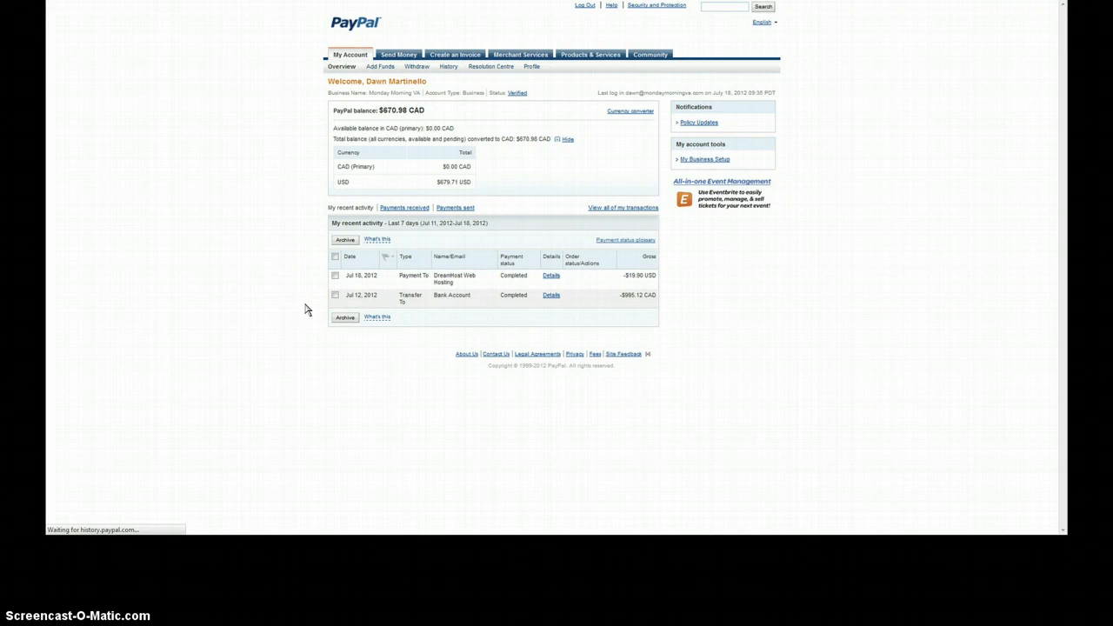
Step: Show payments received from 6/18/2012 to 7/18/2012 in the activity history
{"action": "left_click", "coordinate": [404, 207]}
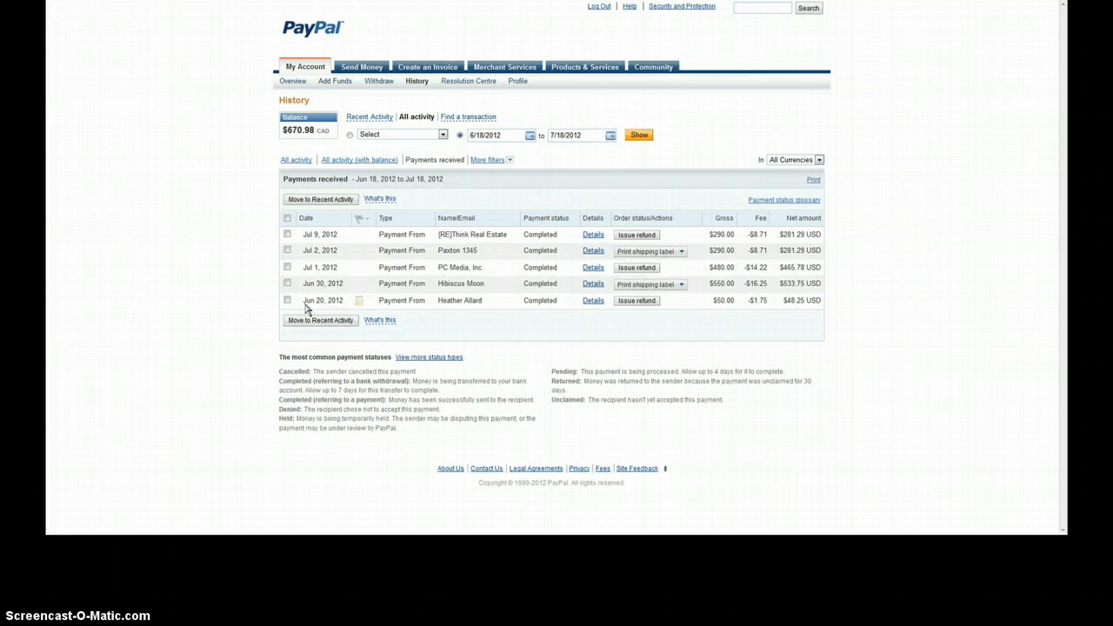
{"action": "mouse_move", "coordinate": [475, 424]}
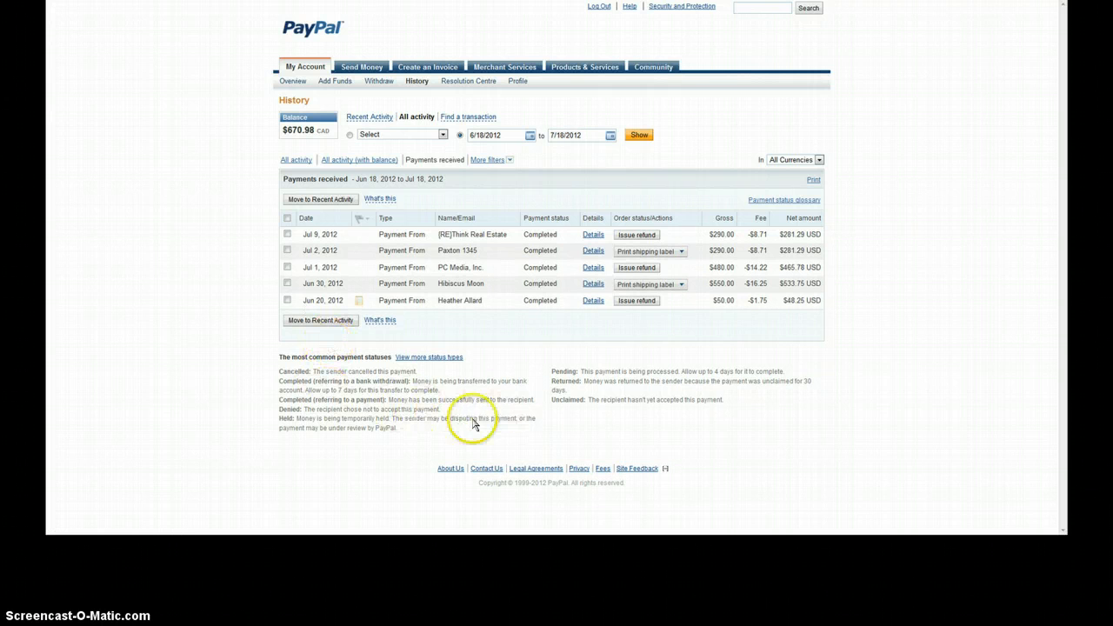
{"action": "mouse_move", "coordinate": [387, 394]}
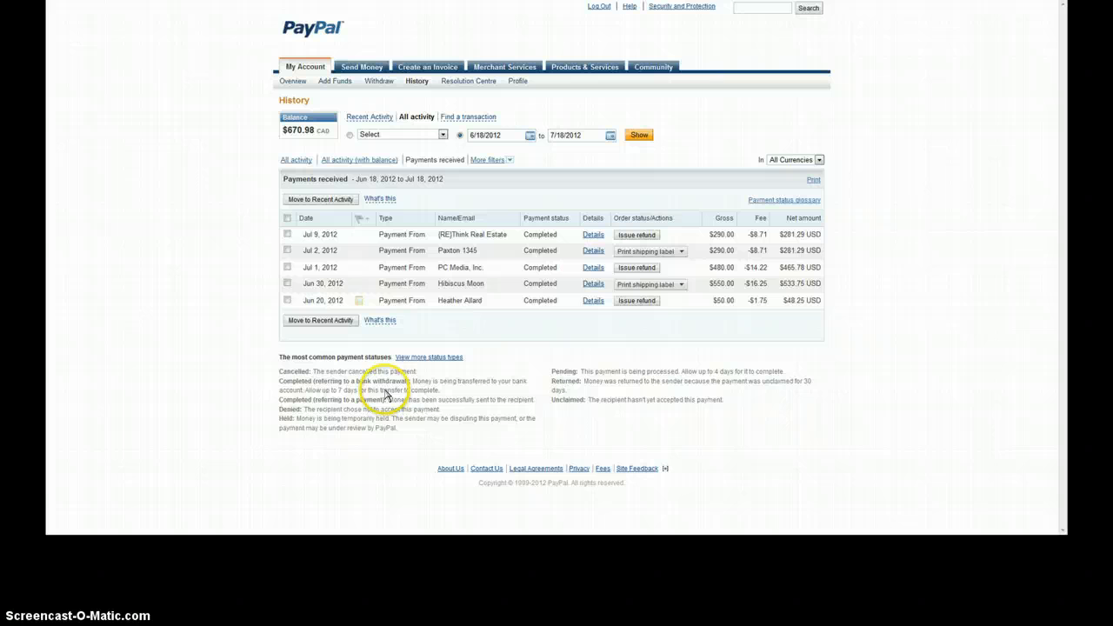
{"action": "mouse_move", "coordinate": [385, 300]}
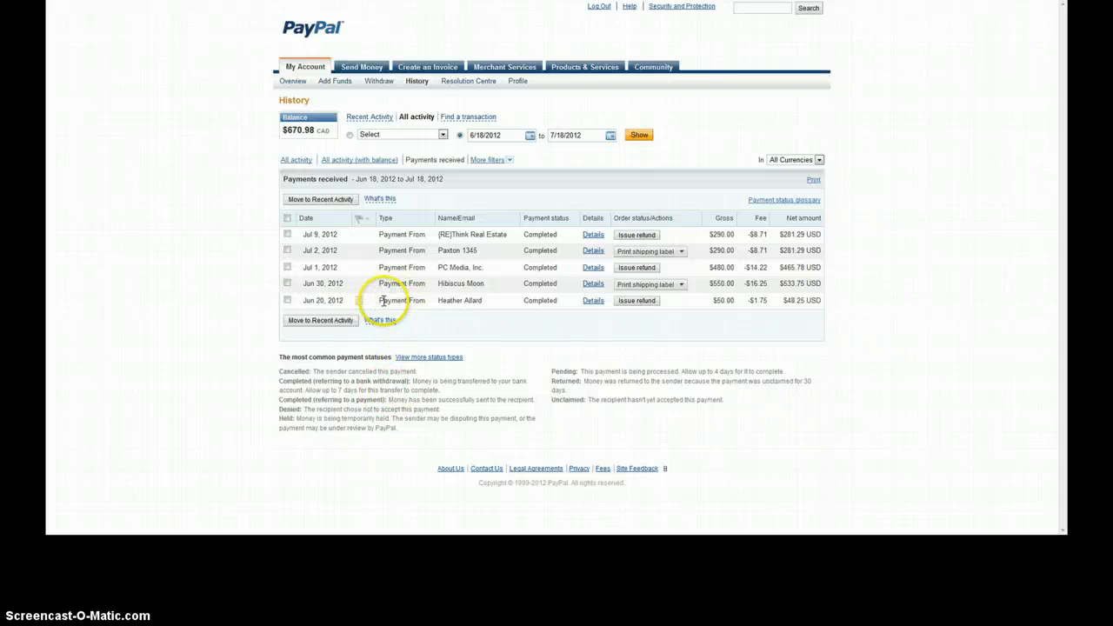
{"action": "mouse_move", "coordinate": [833, 403]}
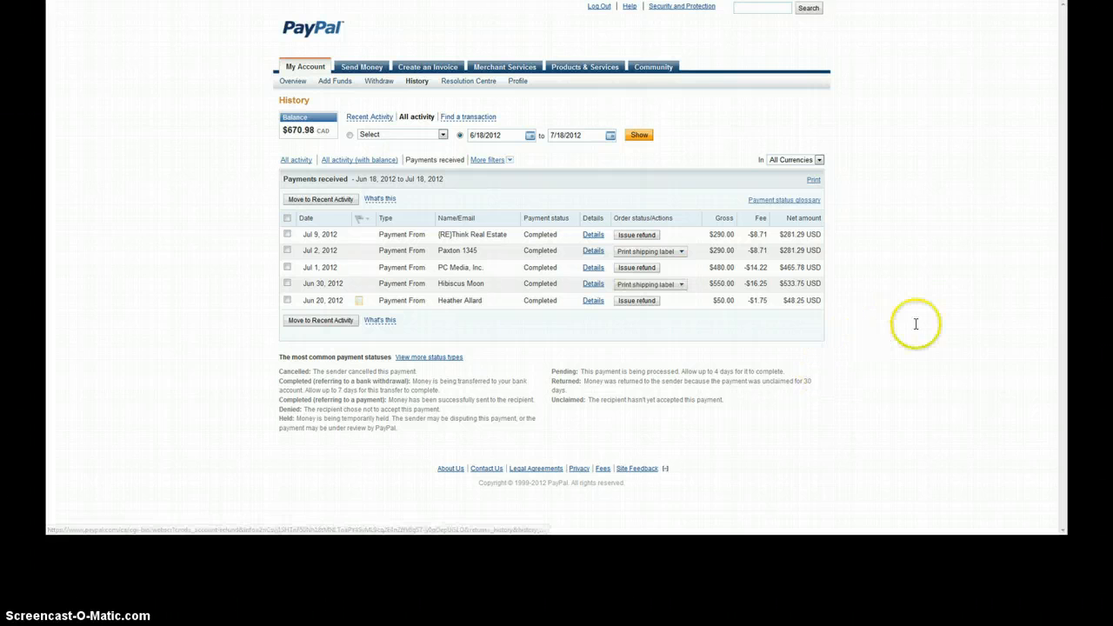
{"action": "mouse_move", "coordinate": [957, 294]}
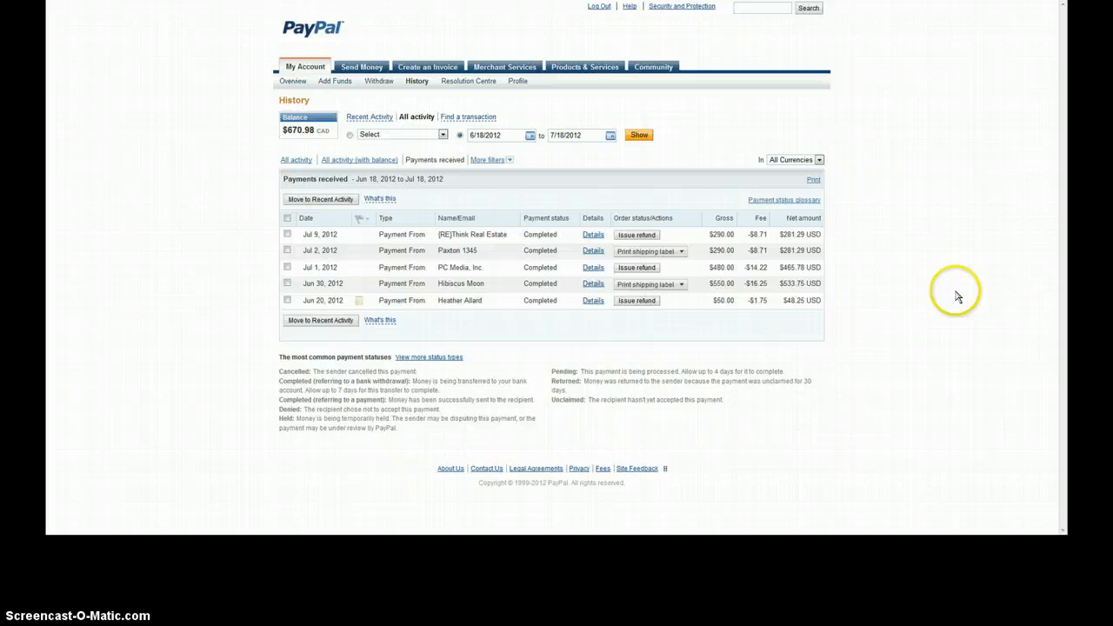
{"action": "mouse_move", "coordinate": [975, 314]}
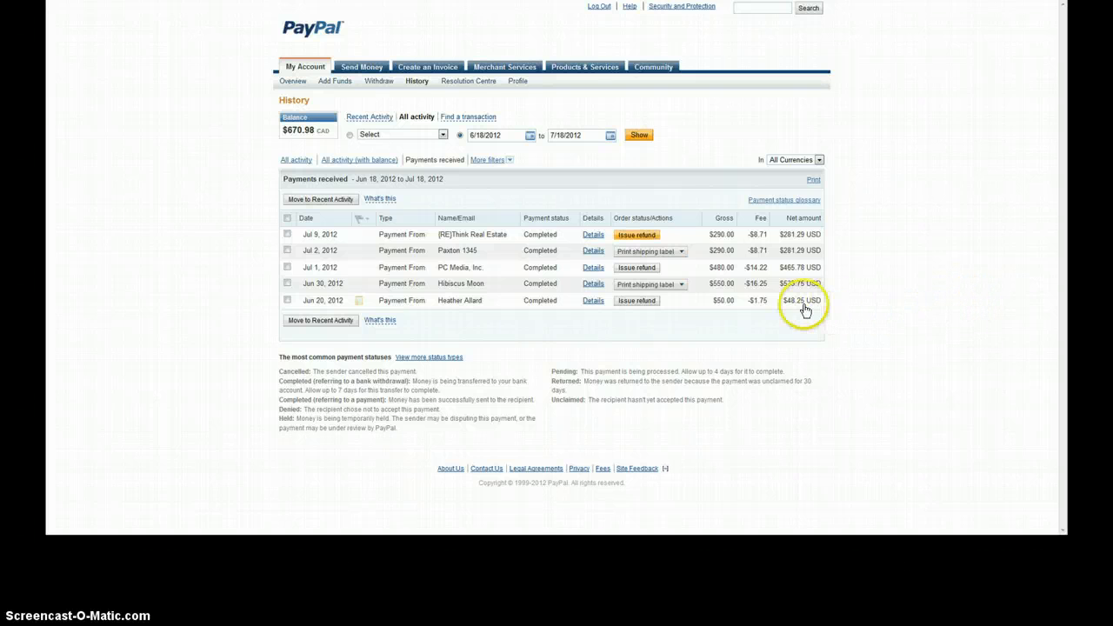
{"action": "mouse_move", "coordinate": [913, 312]}
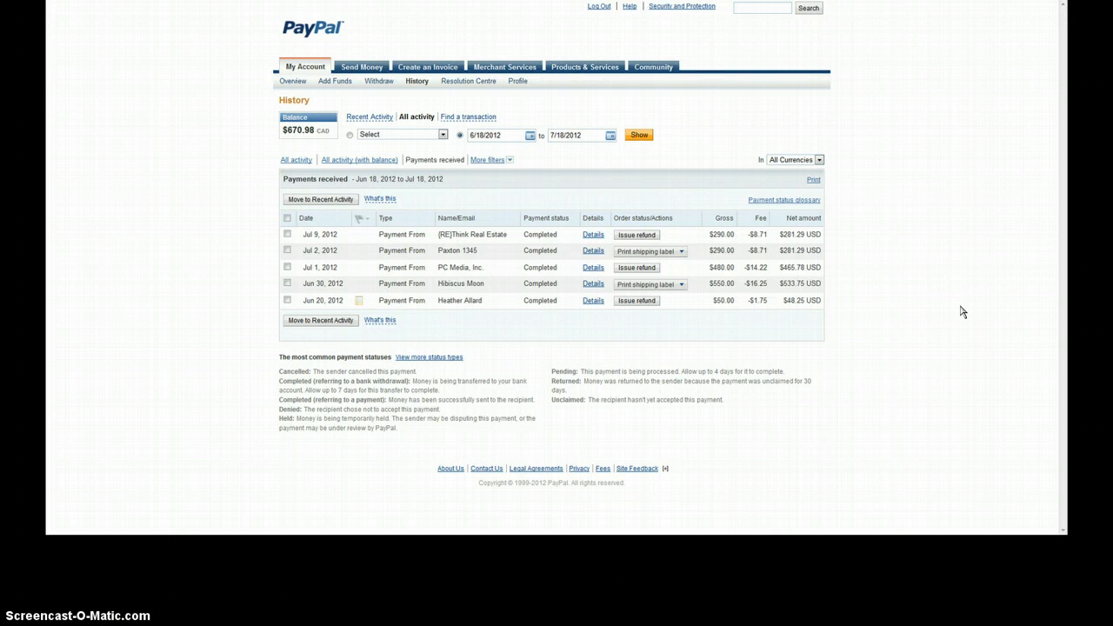
{"action": "mouse_move", "coordinate": [1011, 311]}
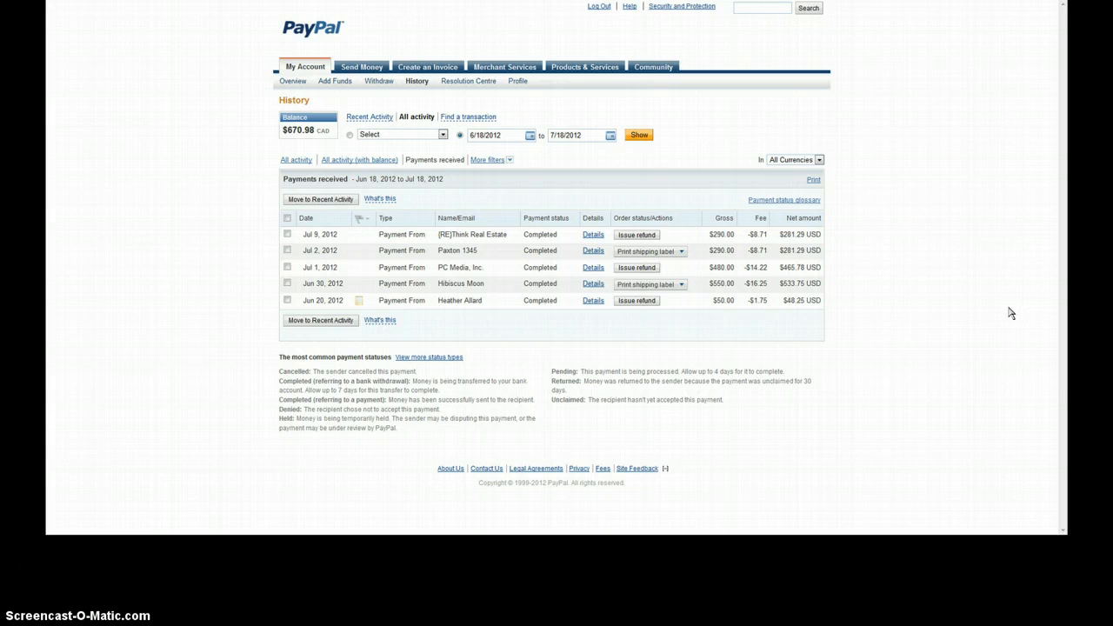
{"action": "mouse_move", "coordinate": [972, 306]}
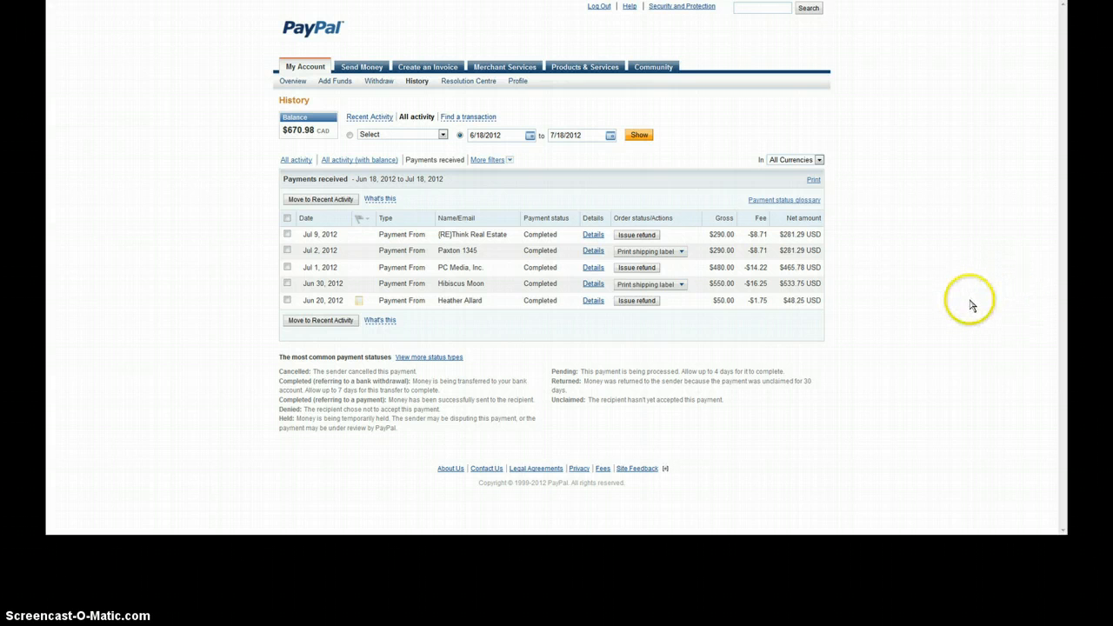
{"action": "mouse_move", "coordinate": [1037, 300]}
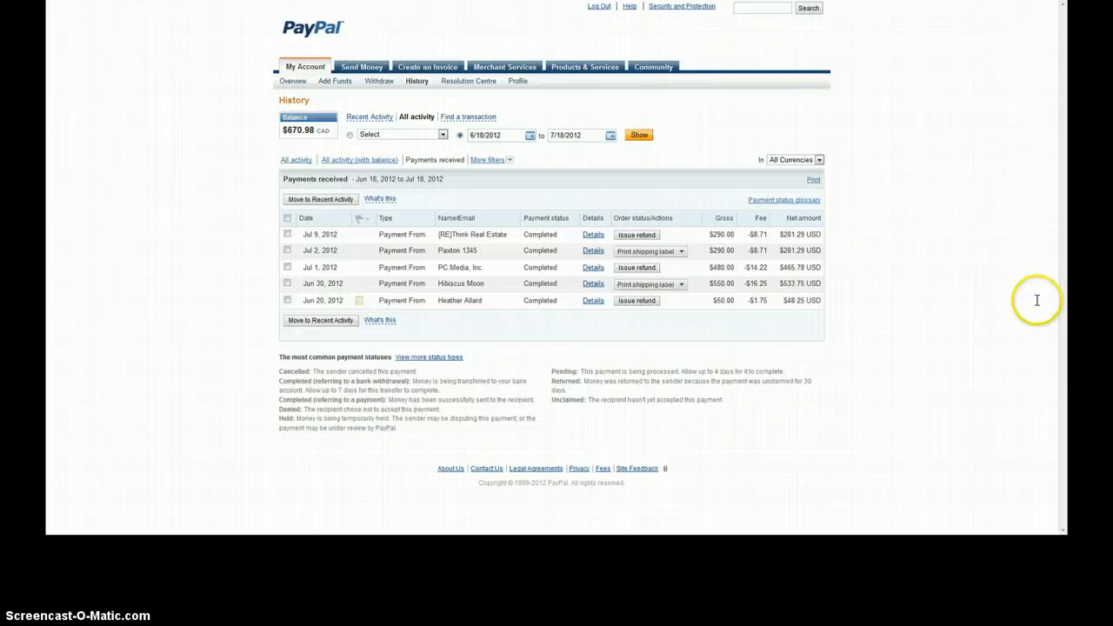
{"action": "mouse_move", "coordinate": [955, 294]}
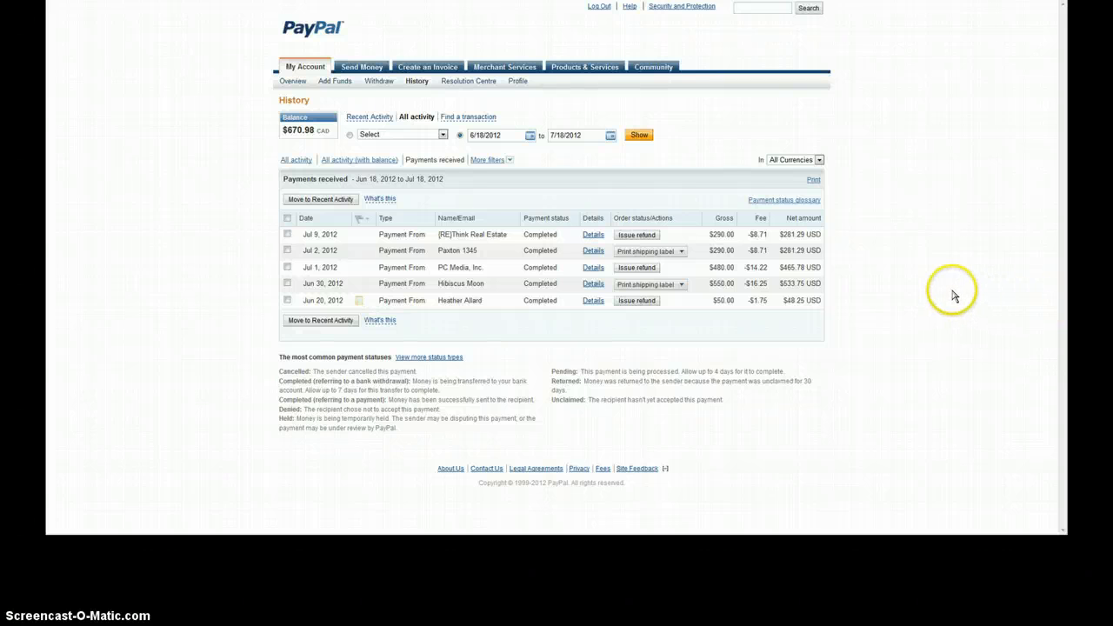
{"action": "mouse_move", "coordinate": [973, 301]}
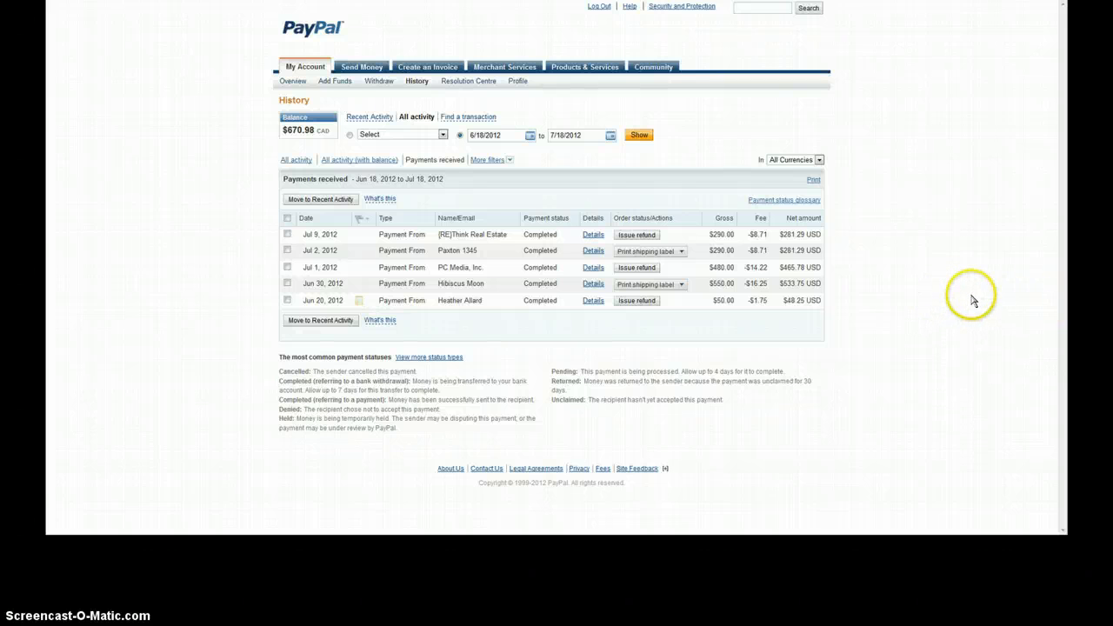
{"action": "mouse_move", "coordinate": [946, 297]}
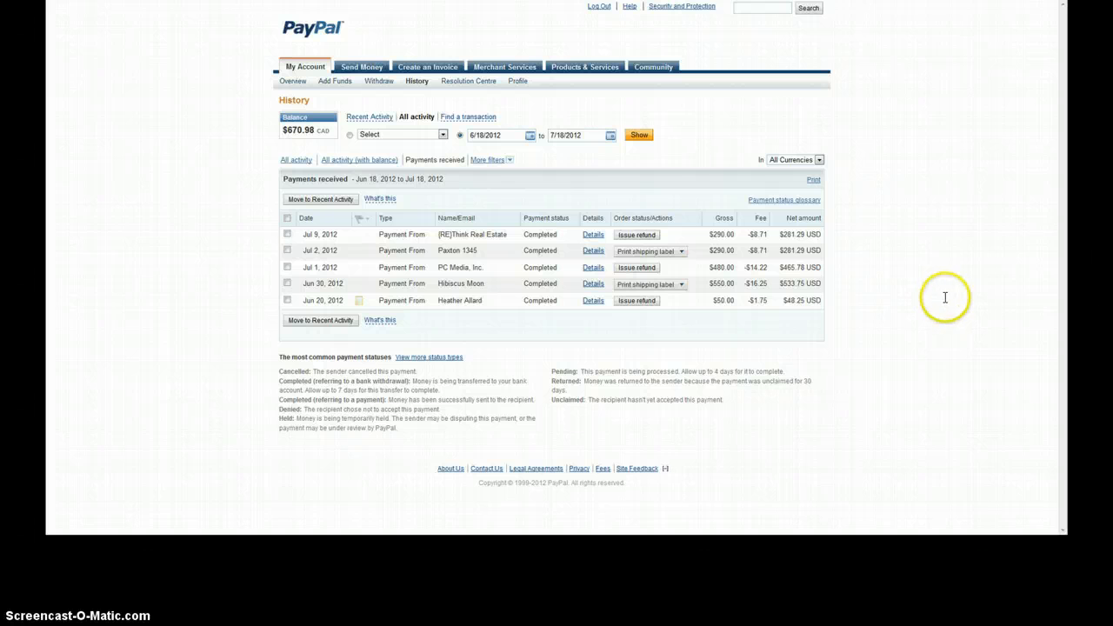
{"action": "mouse_move", "coordinate": [902, 302]}
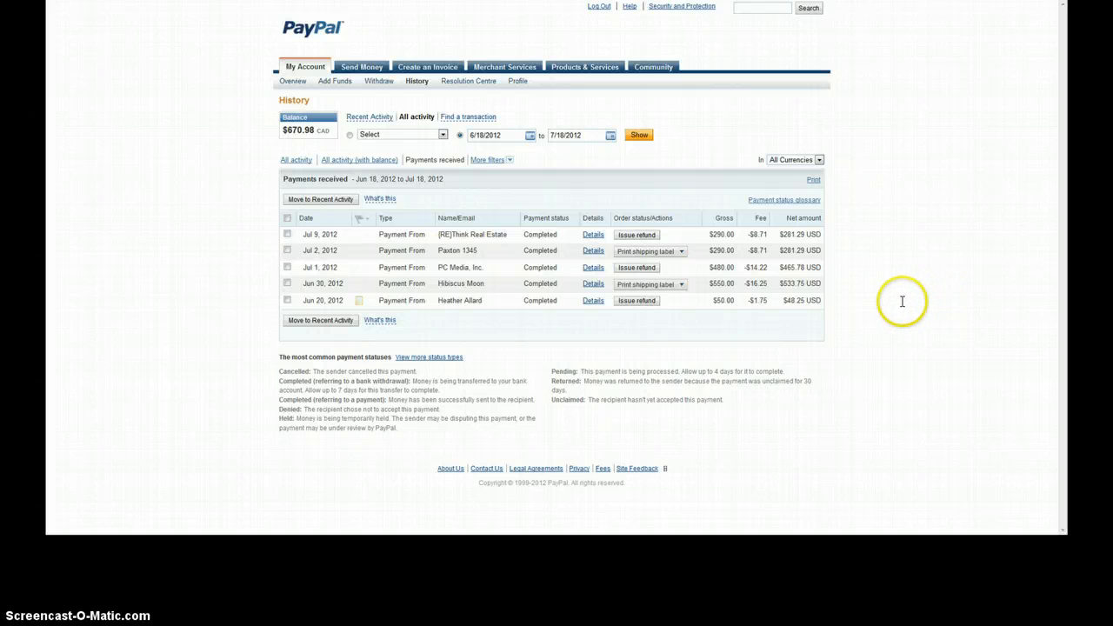
{"action": "mouse_move", "coordinate": [874, 305]}
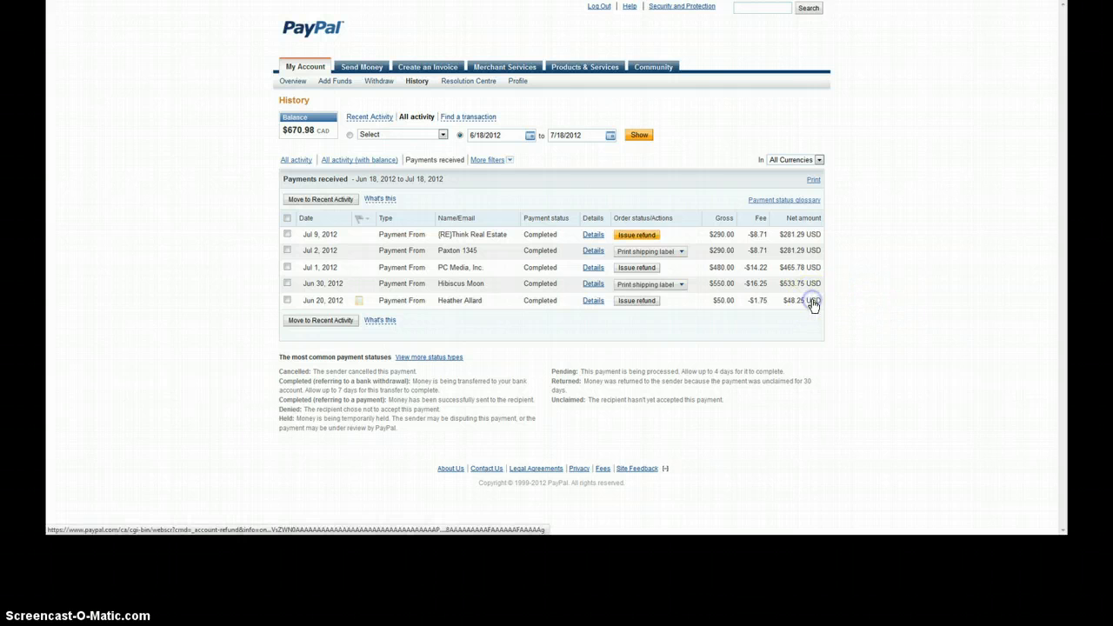
Step: Refund 100.00 of the $290.00 [RE]Think Real Estate payment and continue to review
{"action": "left_click", "coordinate": [636, 234]}
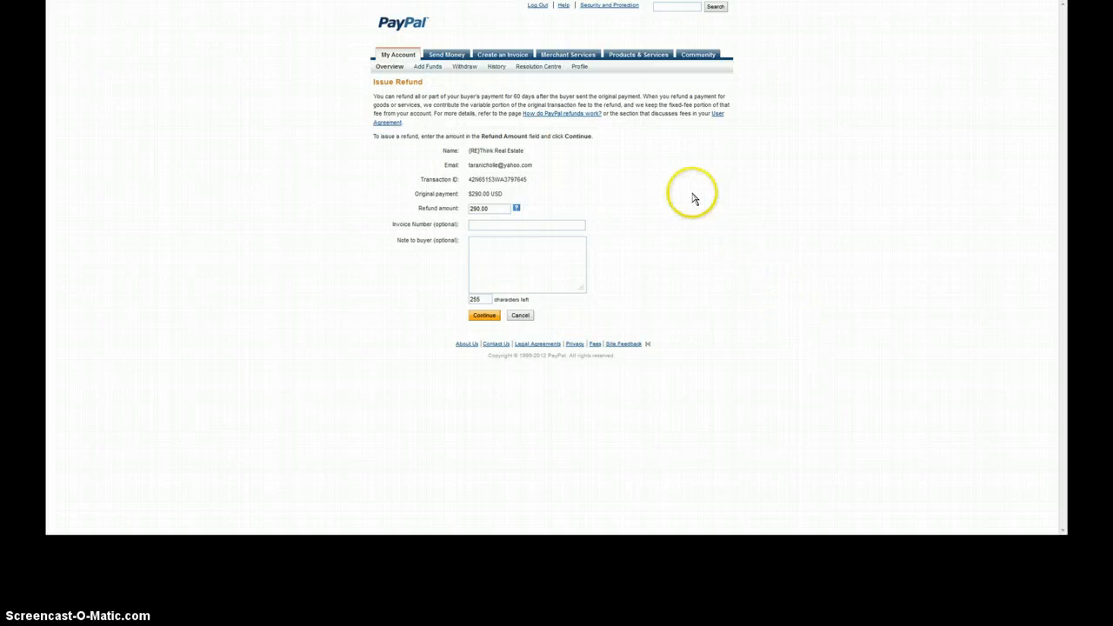
{"action": "mouse_move", "coordinate": [617, 228]}
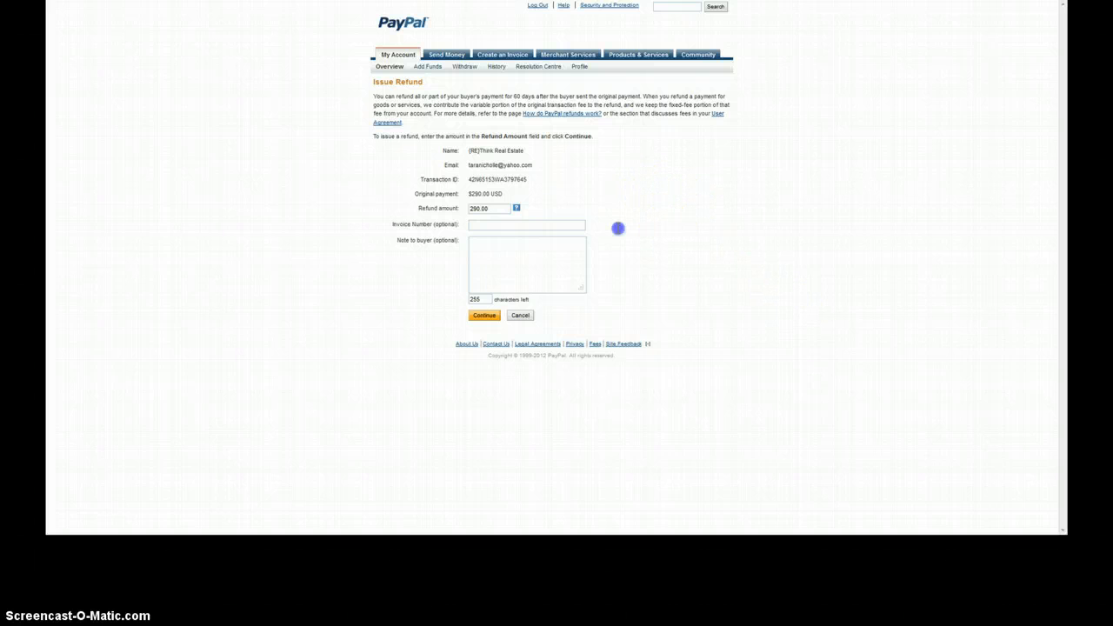
{"action": "mouse_move", "coordinate": [570, 215]}
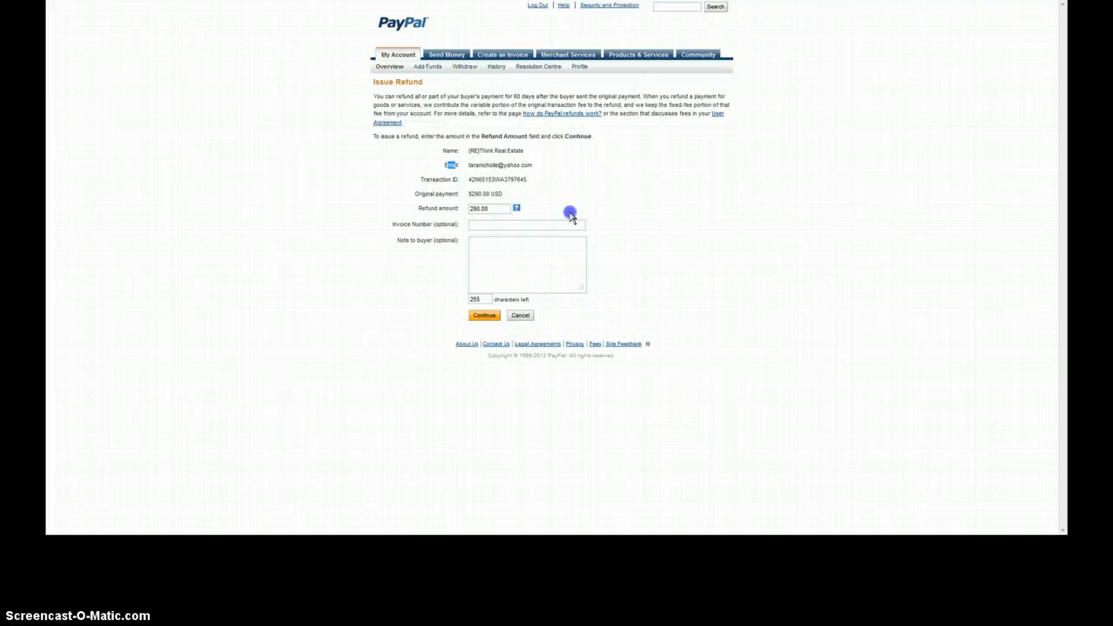
{"action": "mouse_move", "coordinate": [618, 272]}
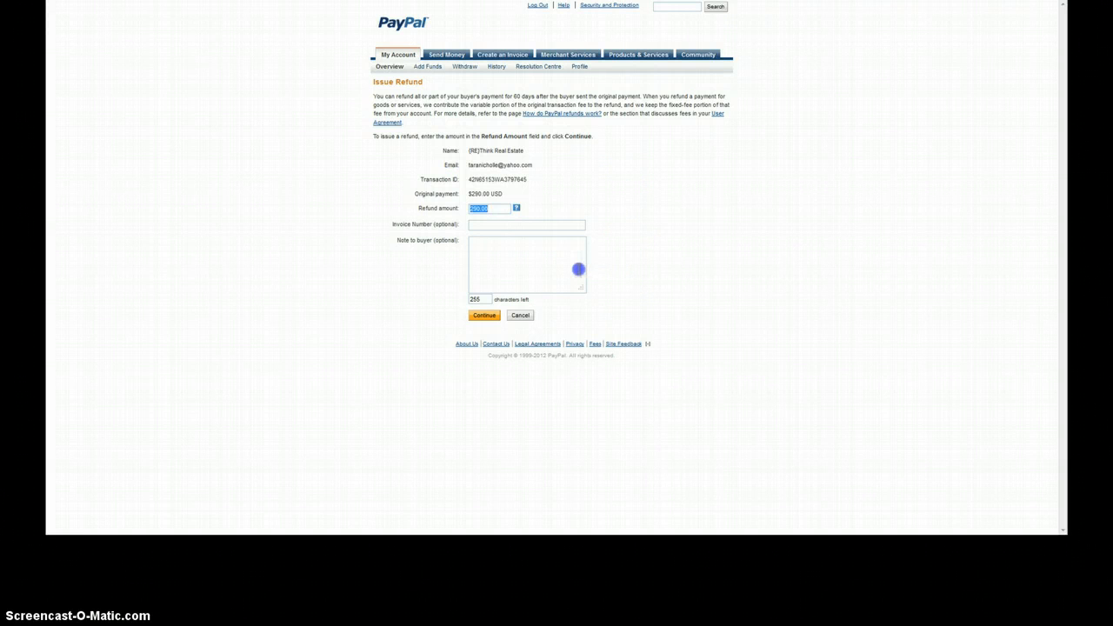
{"action": "mouse_move", "coordinate": [581, 306]}
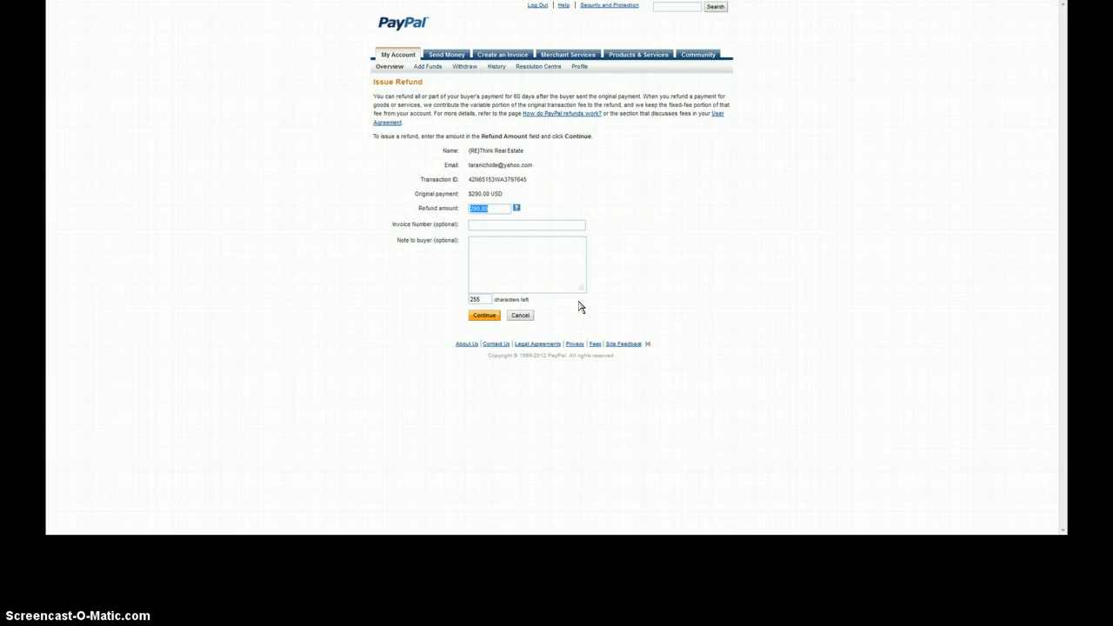
{"action": "type", "text": "100.00"}
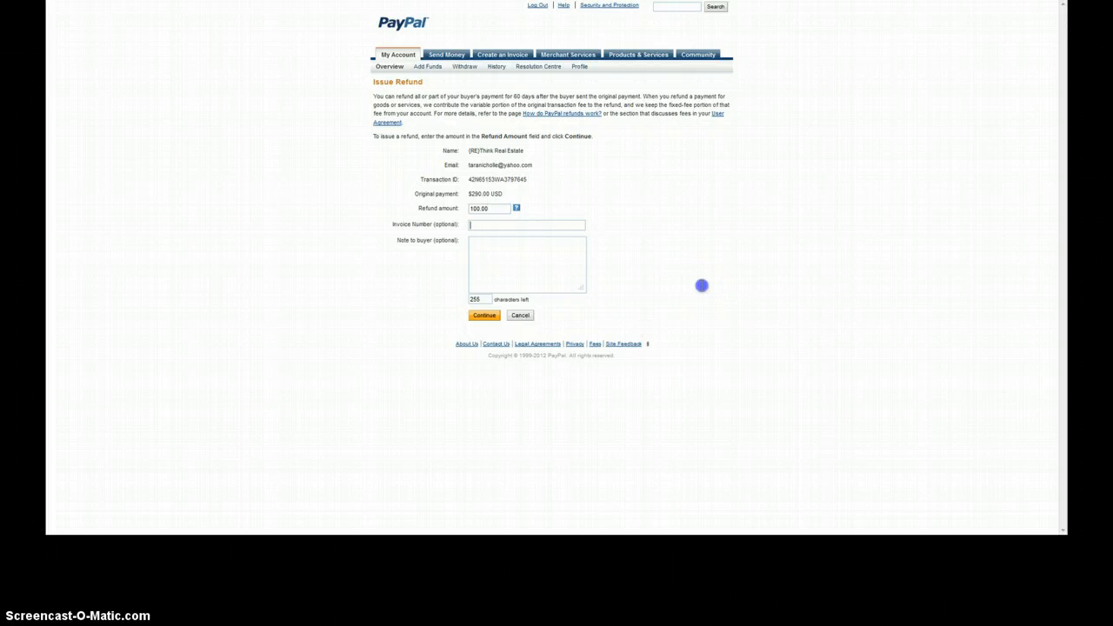
{"action": "mouse_move", "coordinate": [667, 292]}
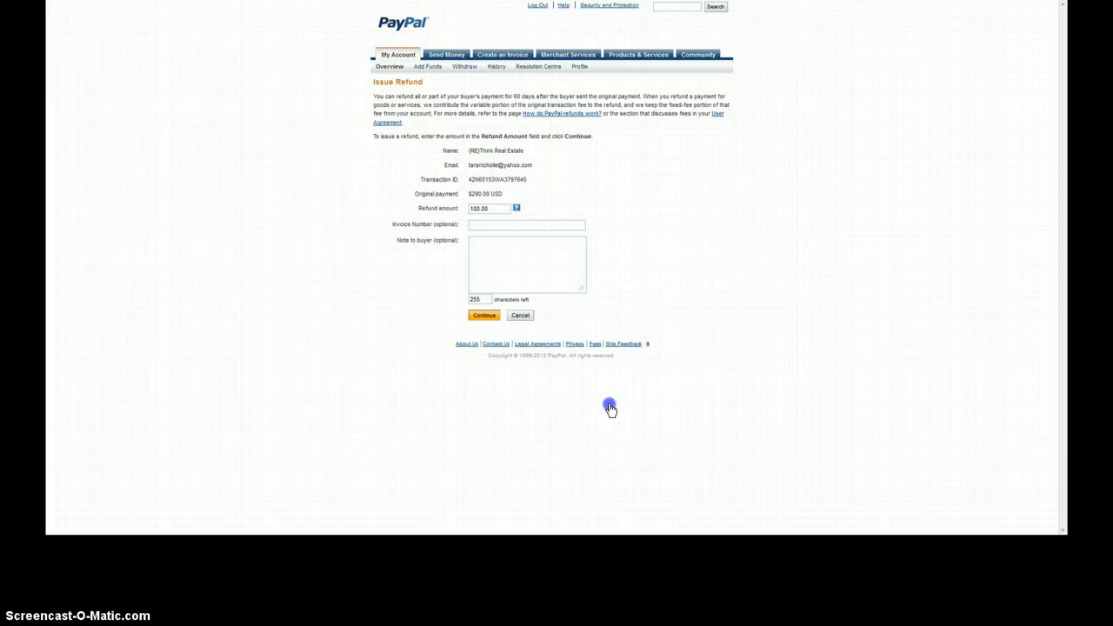
{"action": "left_click", "coordinate": [484, 315]}
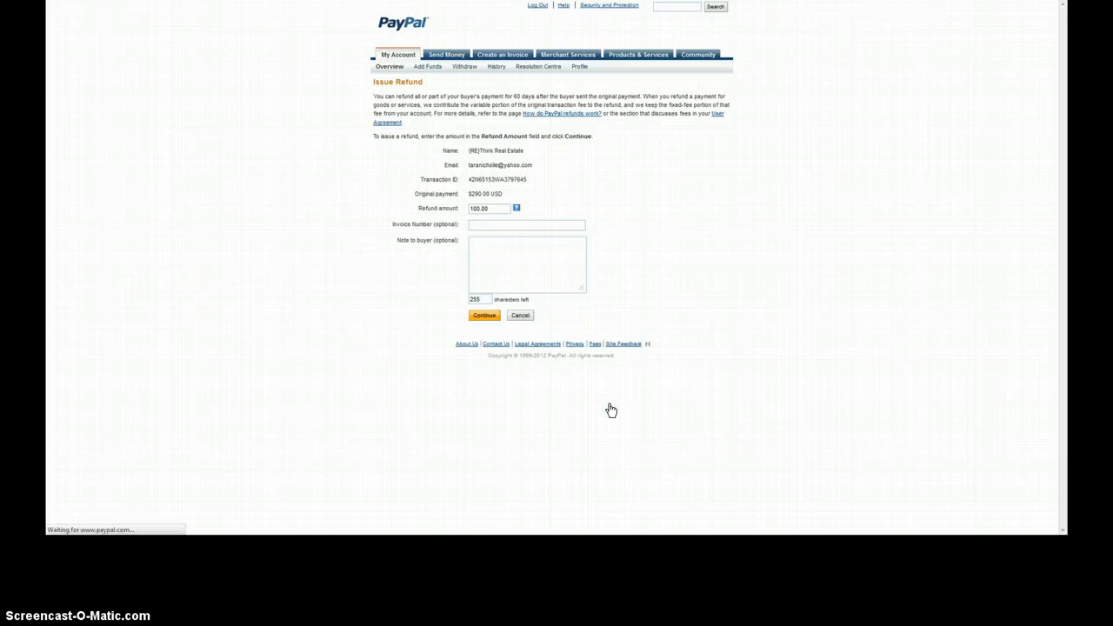
Step: Review the $100.00 refund split: $97.10 seller, $2.90 PayPal fees; return to history
{"action": "left_click", "coordinate": [484, 315]}
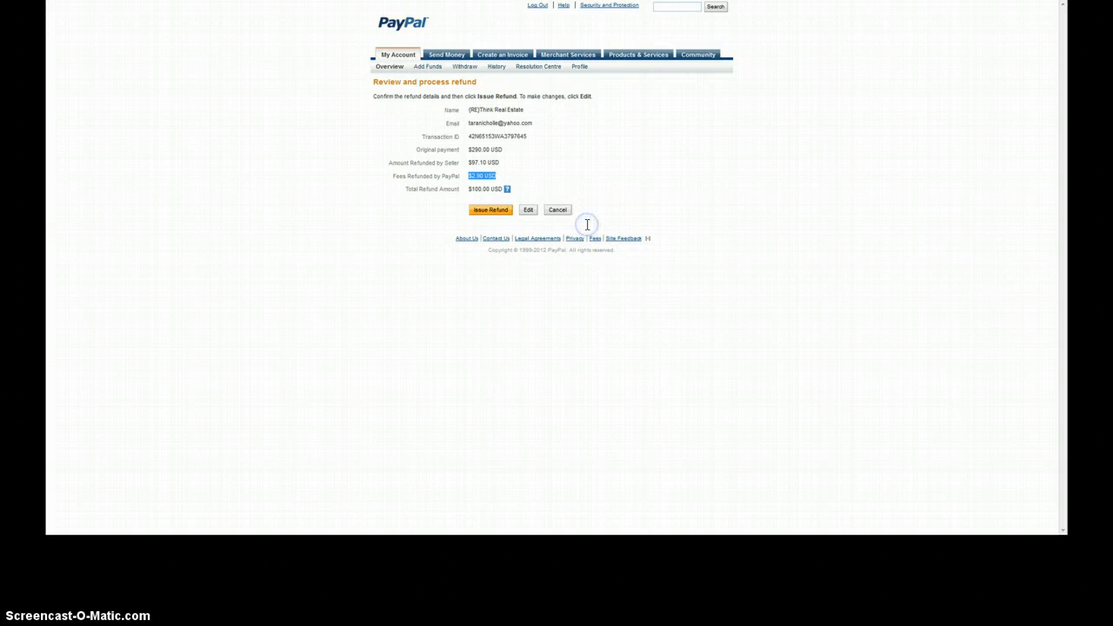
{"action": "mouse_move", "coordinate": [587, 224]}
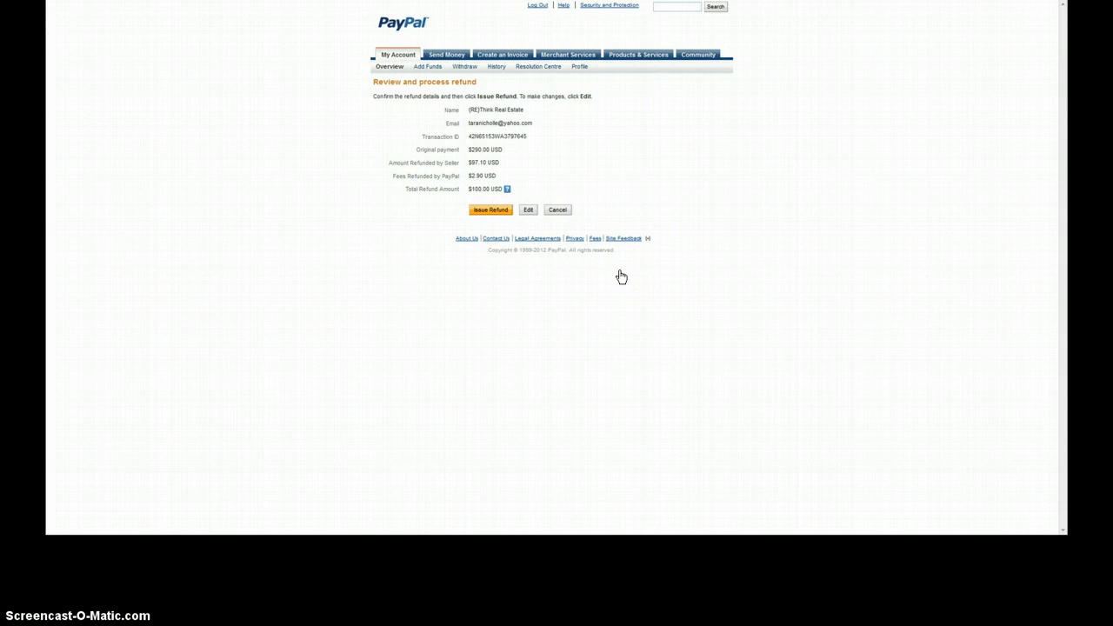
{"action": "mouse_move", "coordinate": [663, 281]}
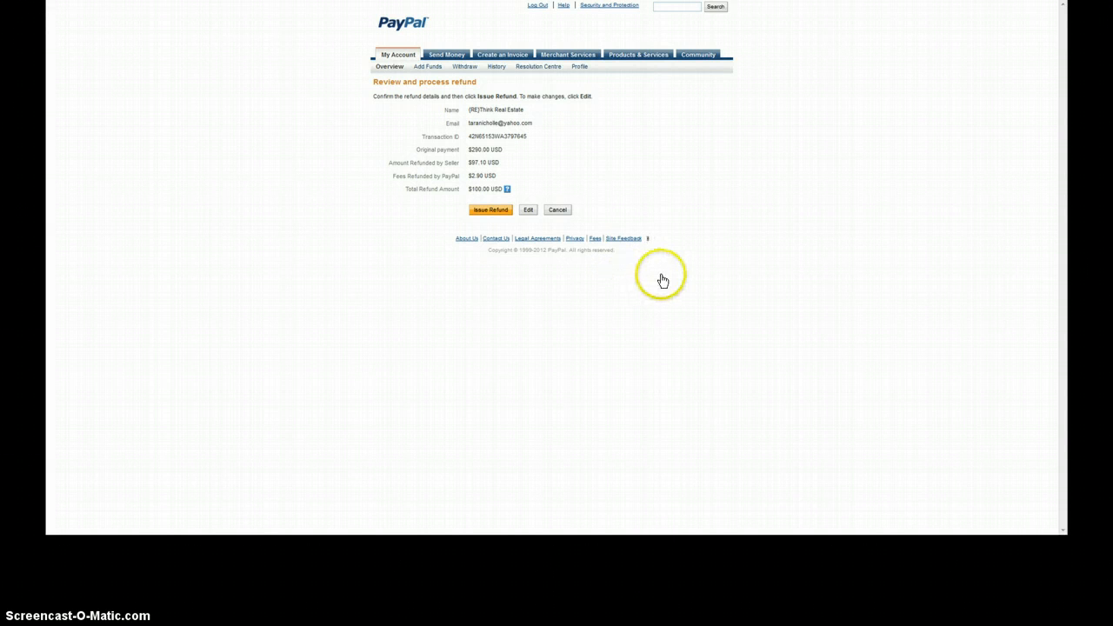
{"action": "mouse_move", "coordinate": [663, 277]}
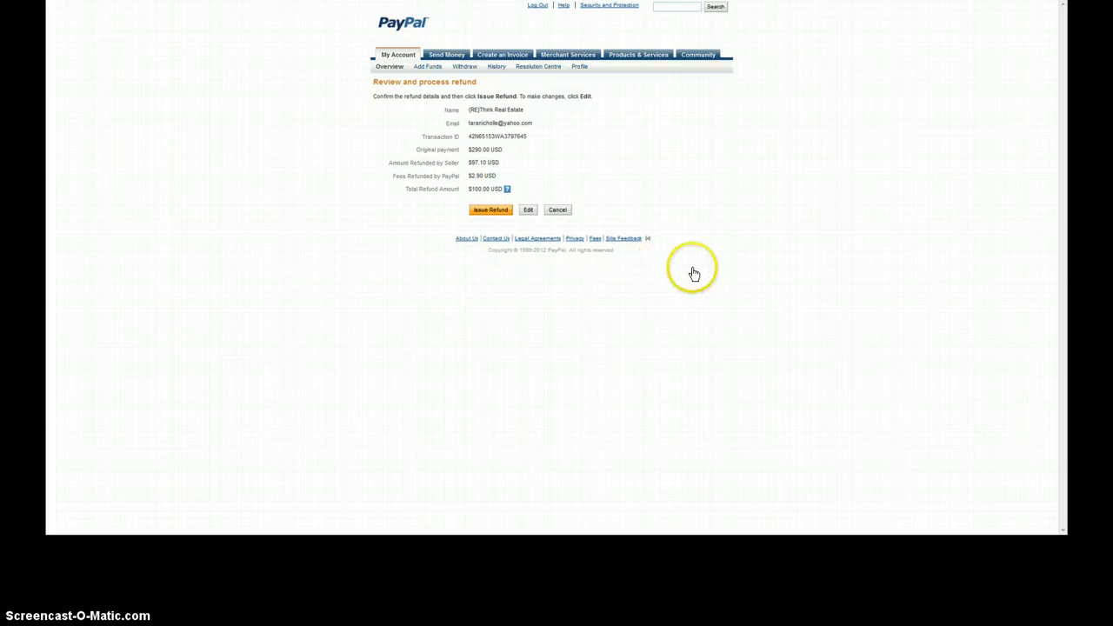
{"action": "left_click", "coordinate": [491, 209]}
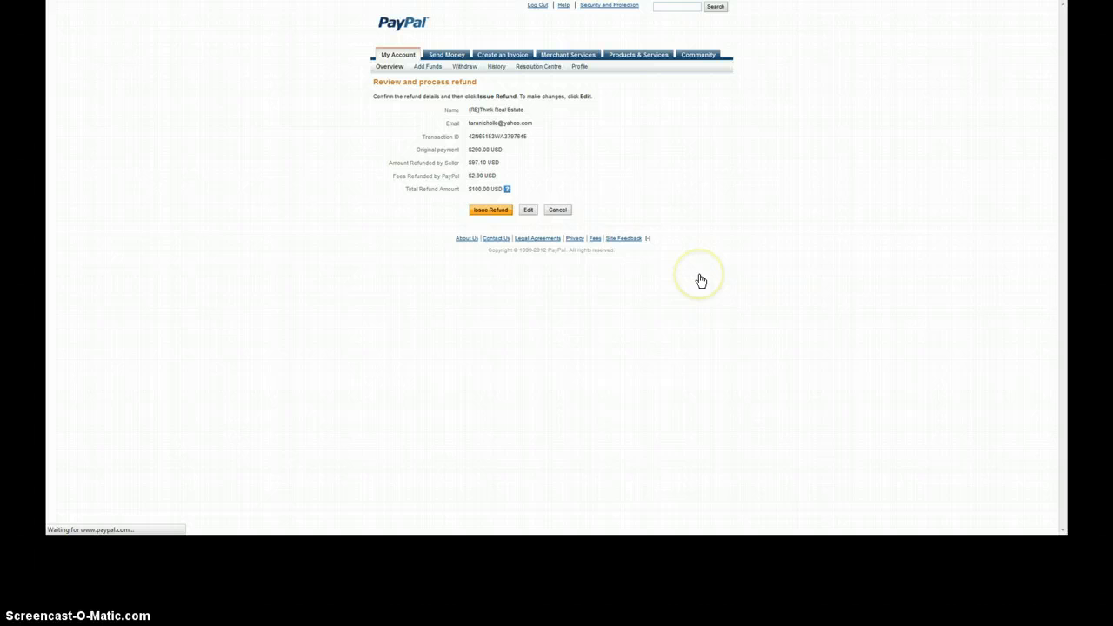
{"action": "mouse_move", "coordinate": [702, 280]}
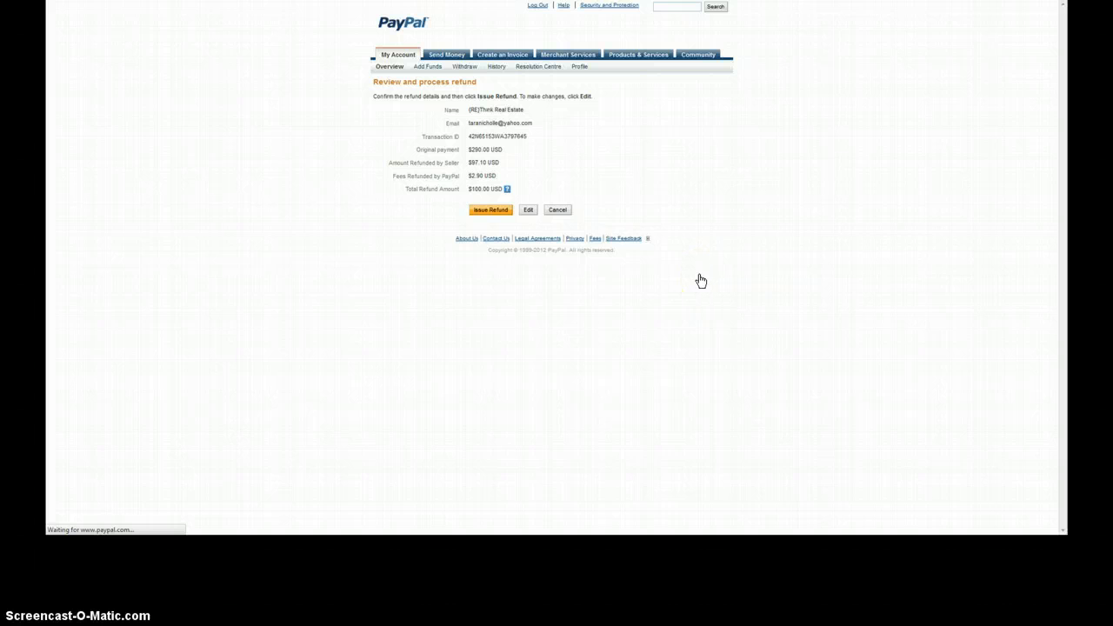
Step: Open Basic Search to find a transaction for Jun 18–Jul 18, 2012
{"action": "left_click", "coordinate": [490, 209]}
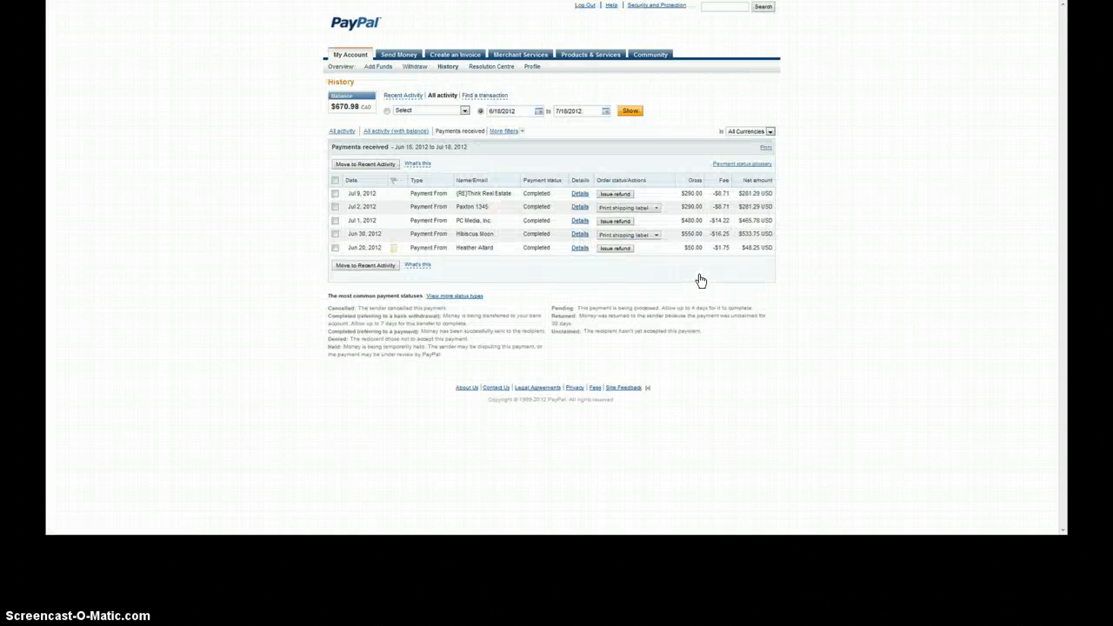
{"action": "left_click", "coordinate": [447, 66]}
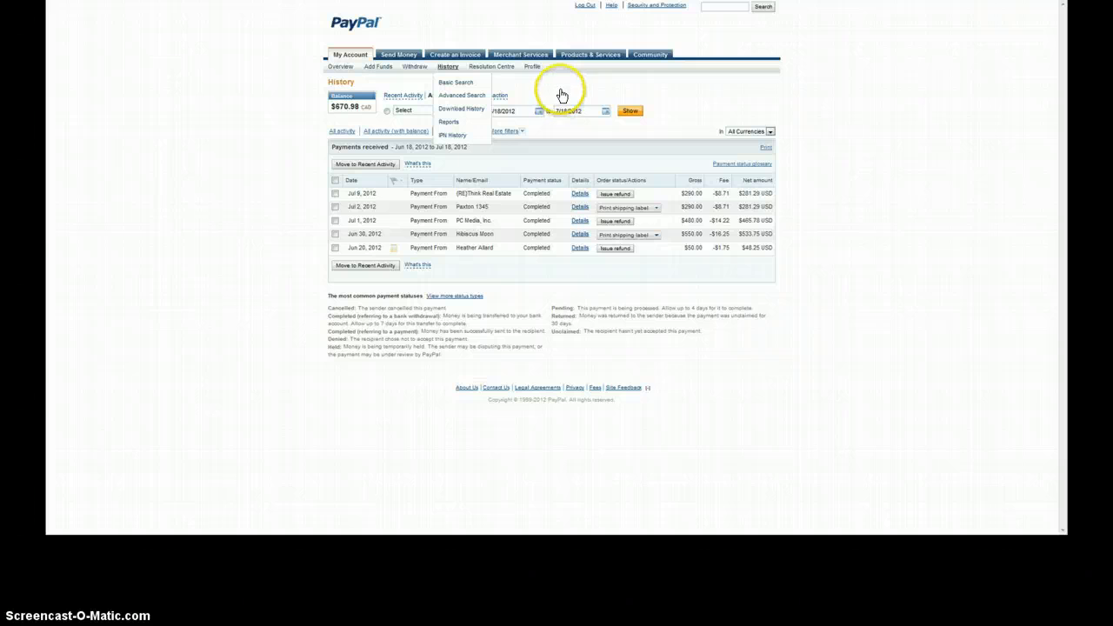
{"action": "mouse_move", "coordinate": [567, 130]}
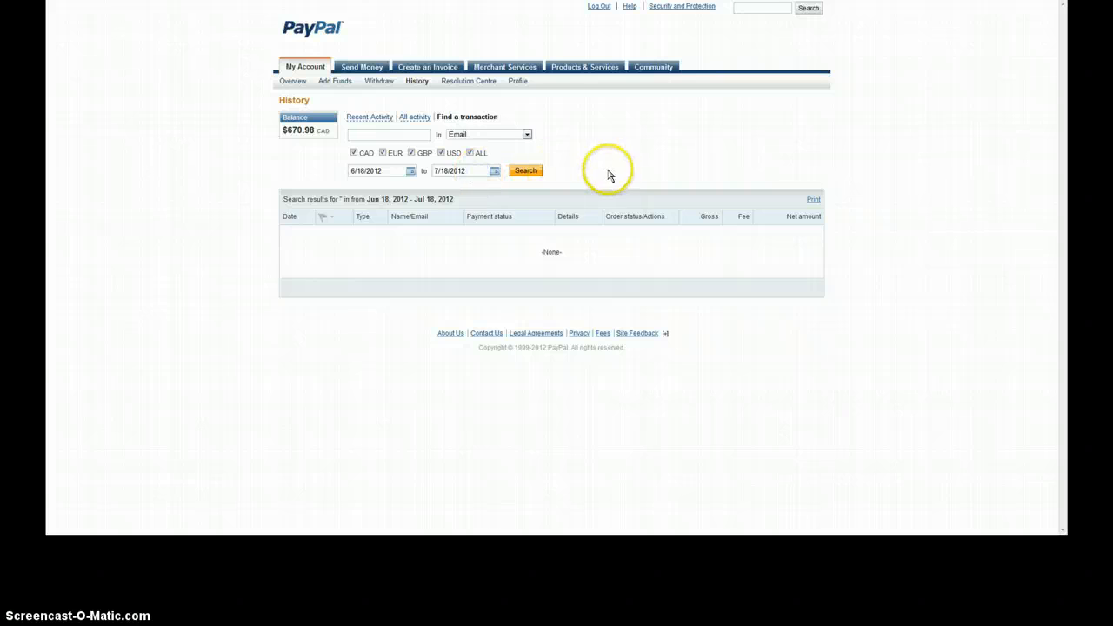
{"action": "left_click", "coordinate": [526, 134]}
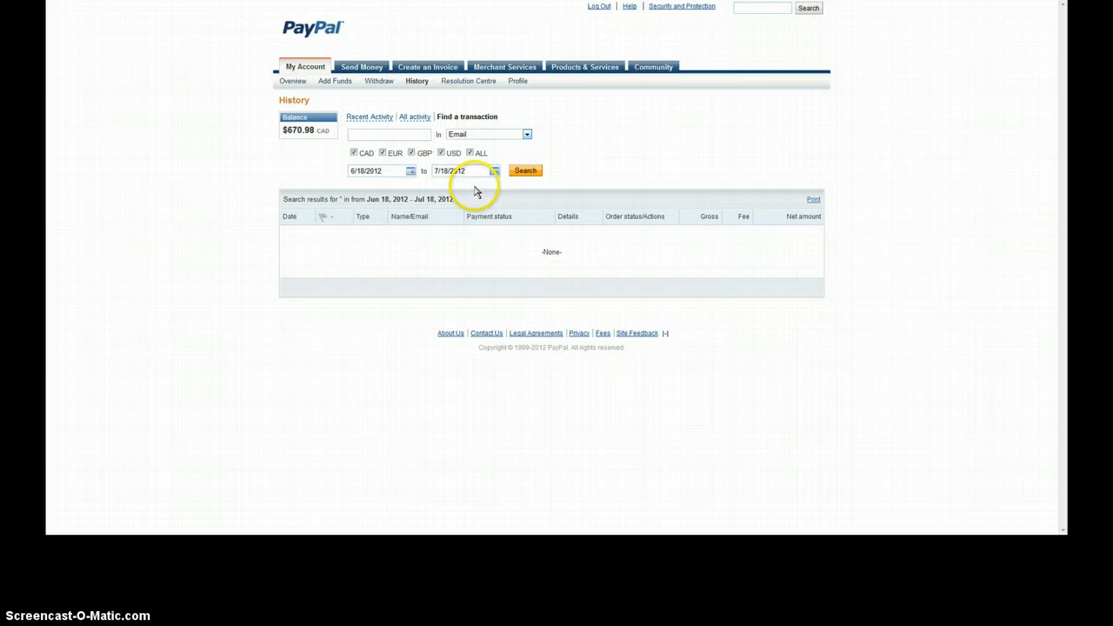
{"action": "left_click", "coordinate": [389, 134]}
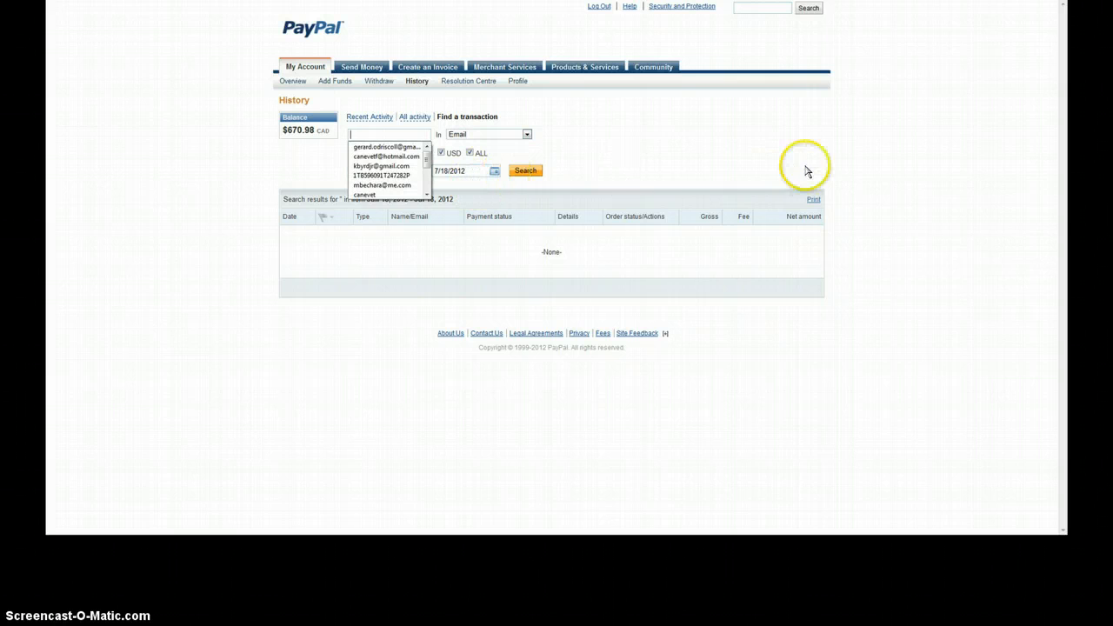